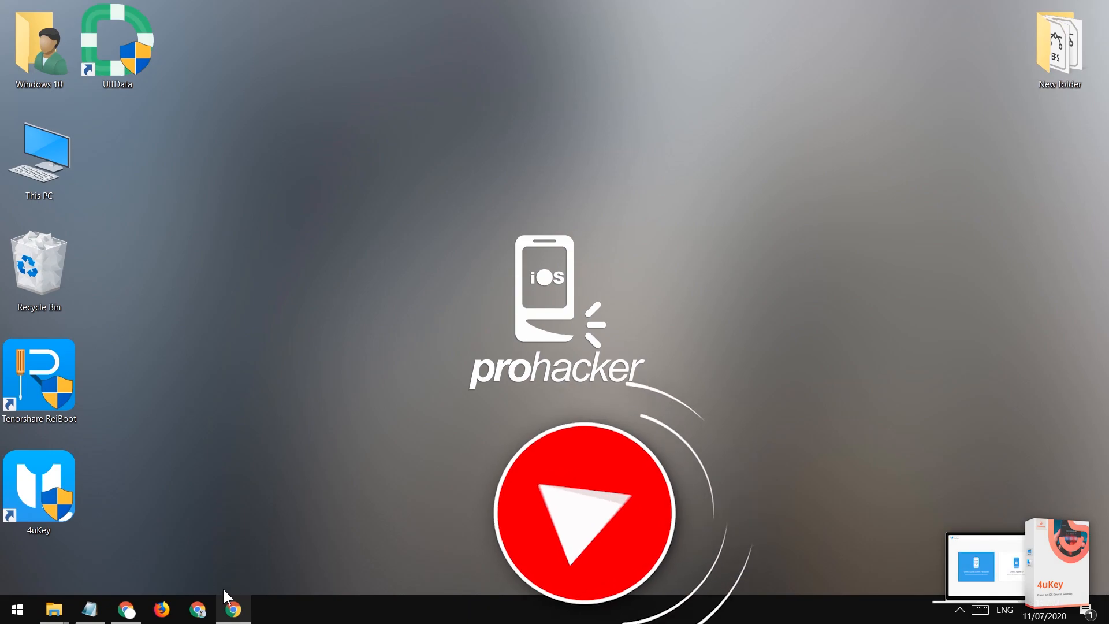
Search Google in Chrome for 'tenorshare 4ukey'
{"action": "left_click", "coordinate": [233, 609]}
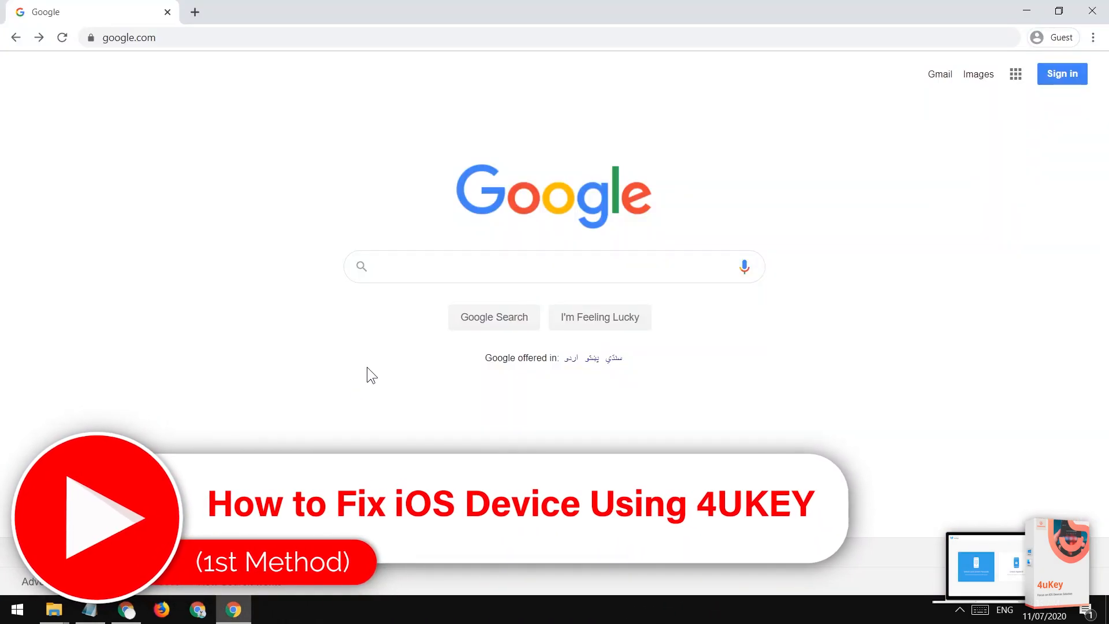
{"action": "type", "text": "ten"}
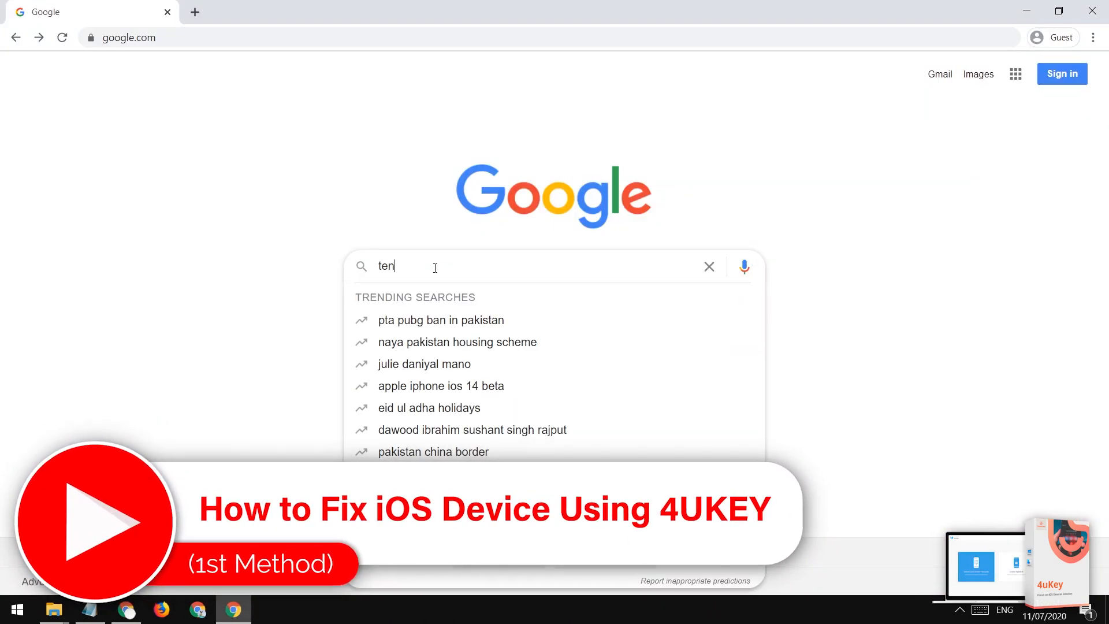
{"action": "type", "text": "tenorshare 4ukey"}
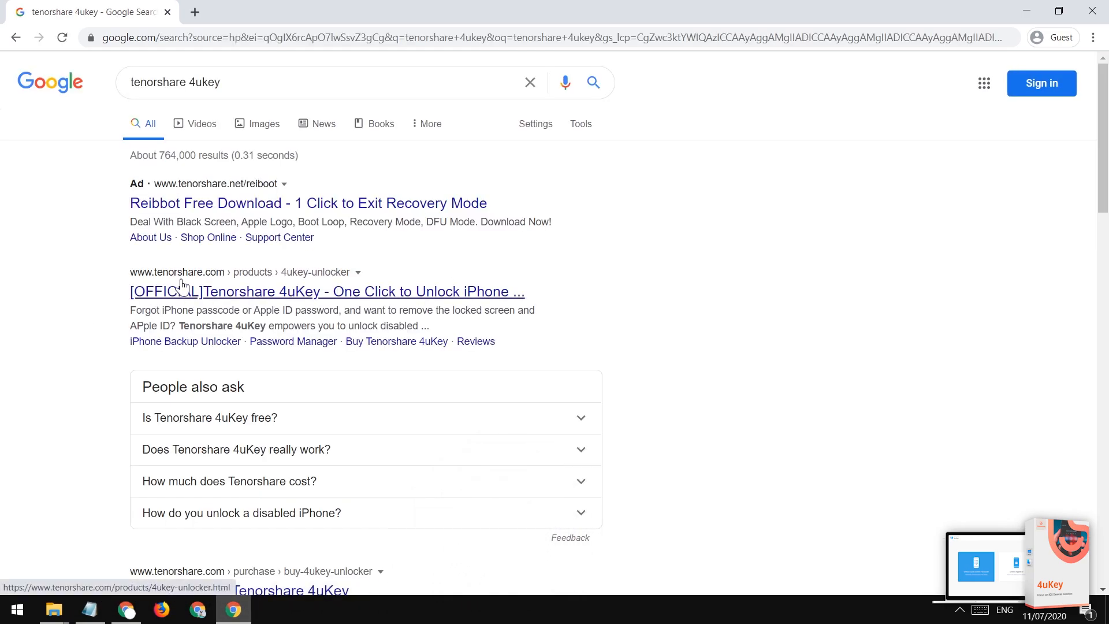
Open the official 4uKey product page and read its features down to User Comments
{"action": "left_click", "coordinate": [193, 291]}
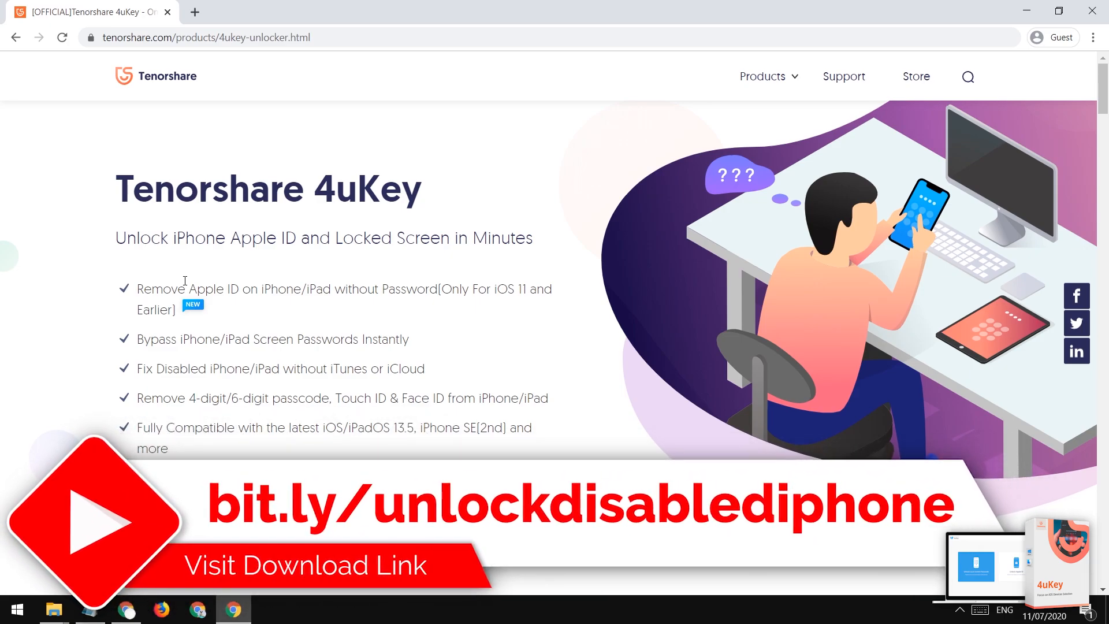
{"action": "scroll", "scroll_direction": "down", "scroll_amount": 3}
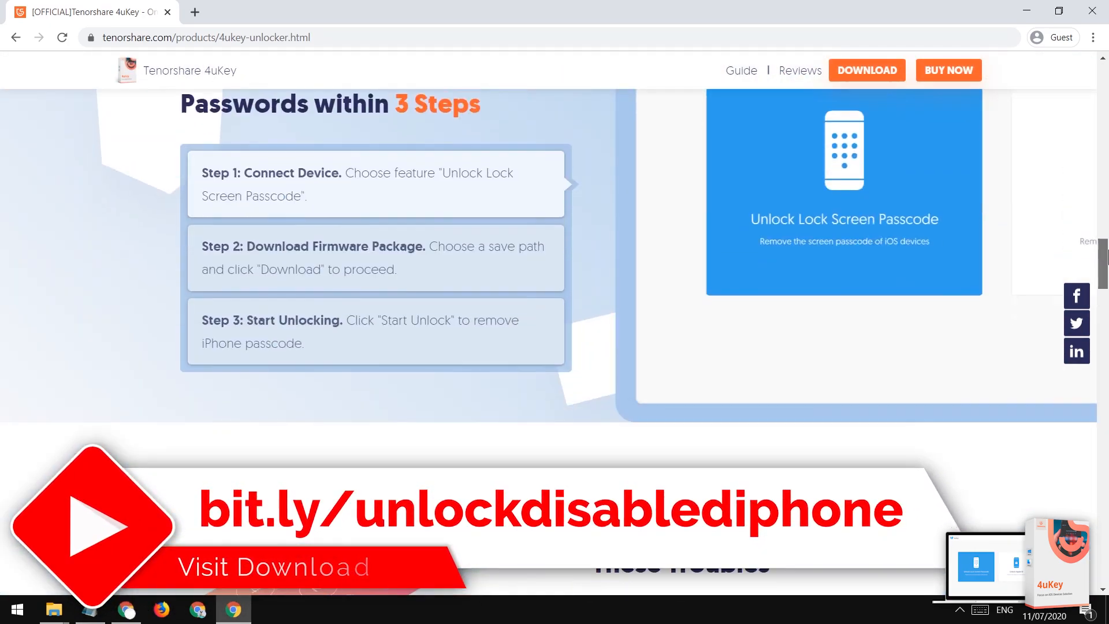
{"action": "scroll", "scroll_direction": "down", "scroll_amount": 3}
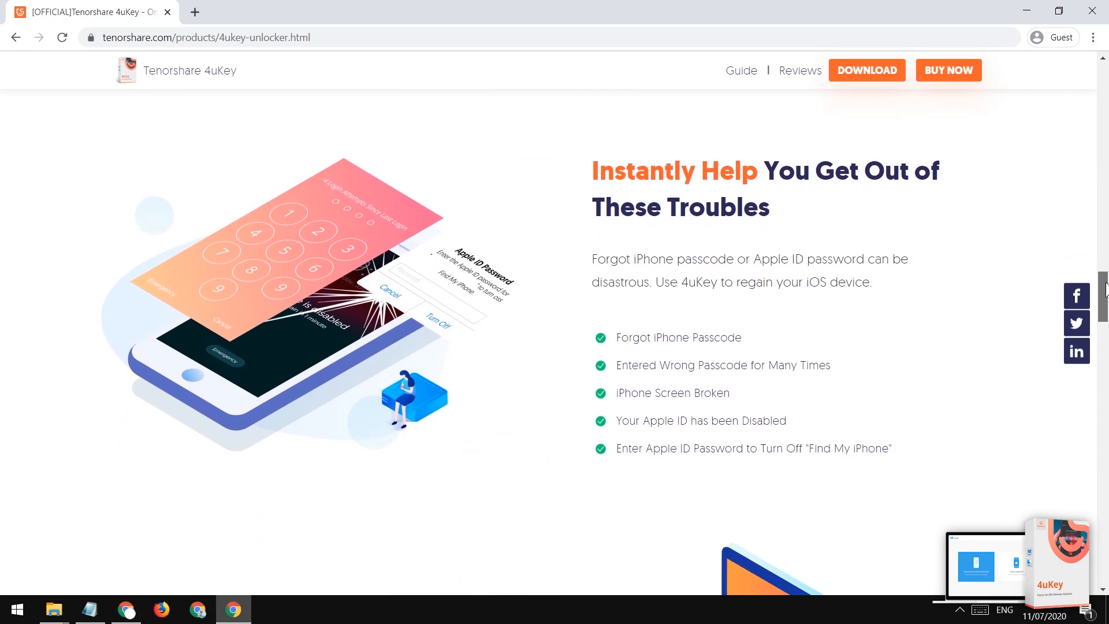
{"action": "scroll", "scroll_direction": "down", "scroll_amount": 3}
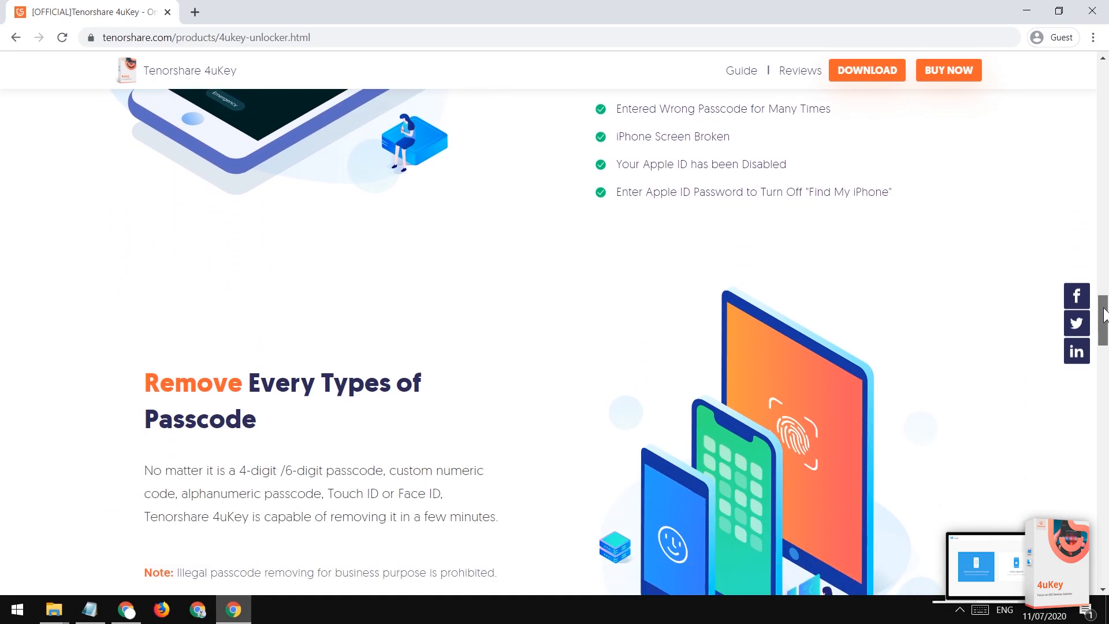
{"action": "scroll", "scroll_direction": "down", "scroll_amount": 3}
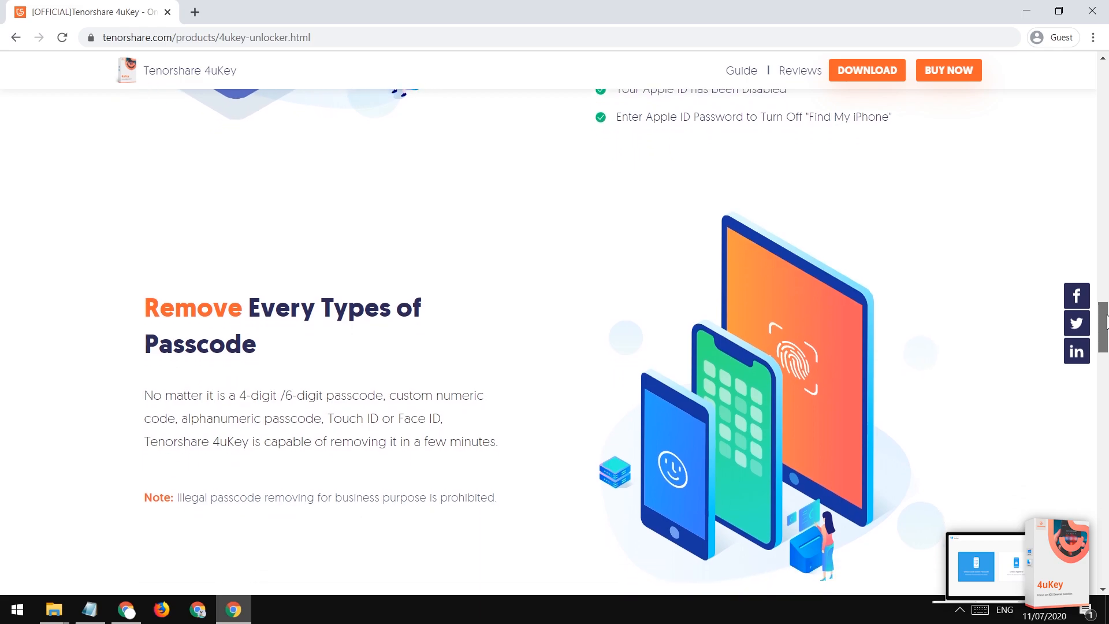
{"action": "scroll", "scroll_direction": "down", "scroll_amount": 3}
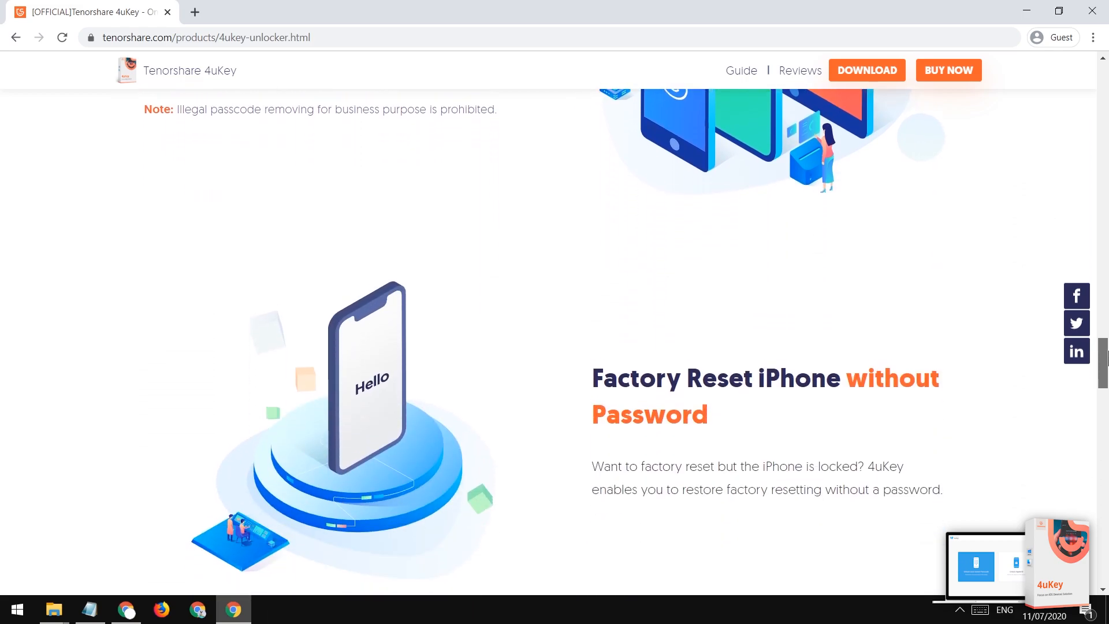
{"action": "scroll", "scroll_direction": "down", "scroll_amount": 3}
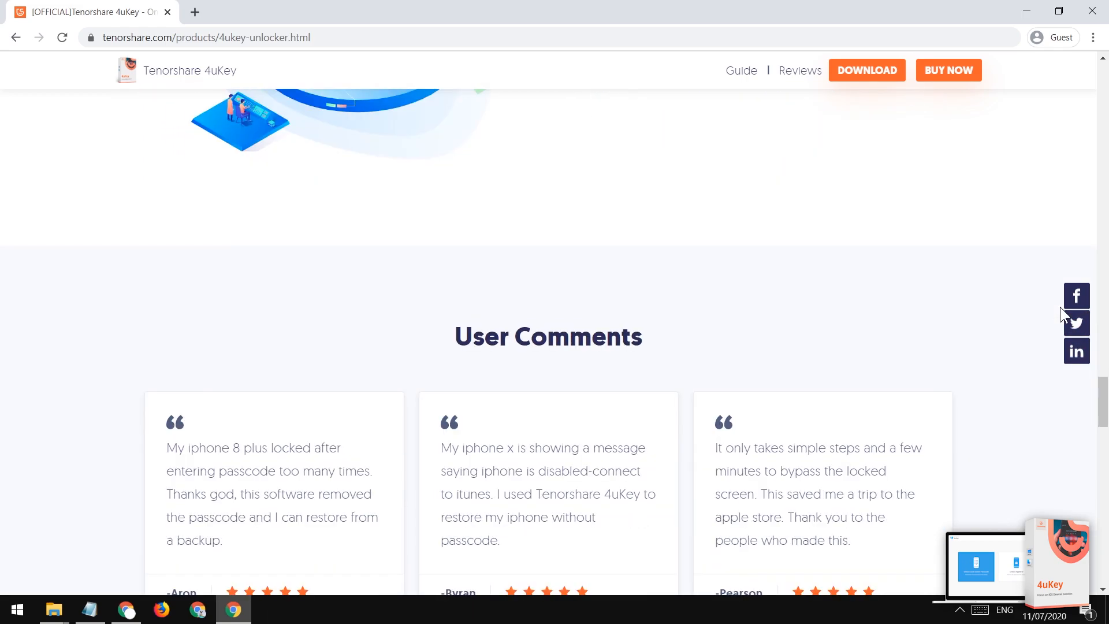
{"action": "scroll", "scroll_direction": "up", "scroll_amount": 3}
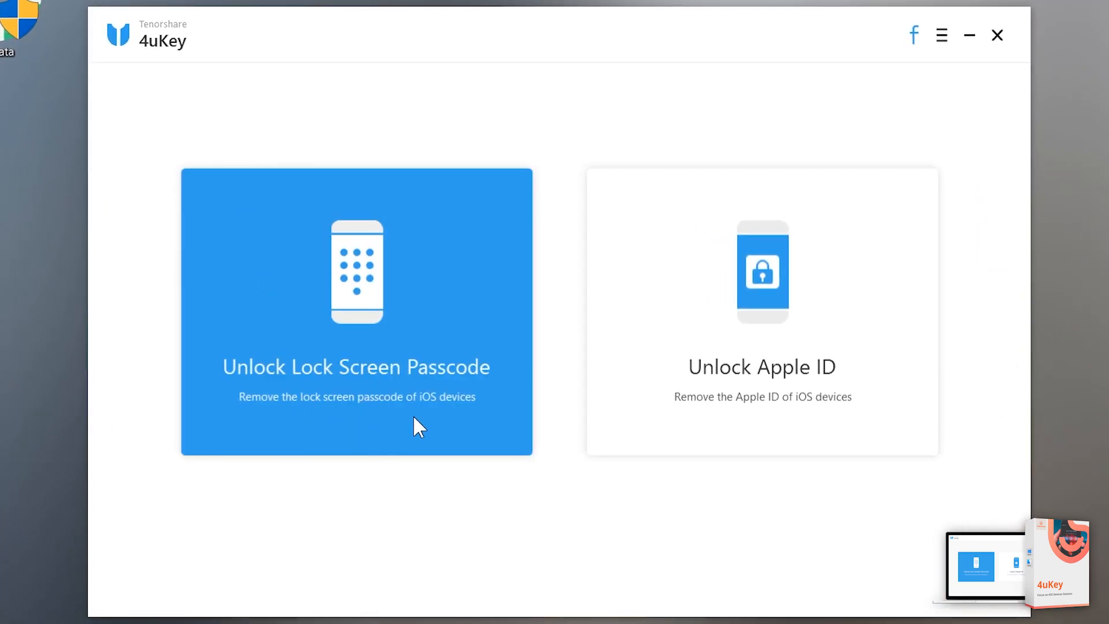
Choose Unlock Lock Screen Passcode to reach the Remove iPhone Passcode page
{"action": "left_click", "coordinate": [358, 311]}
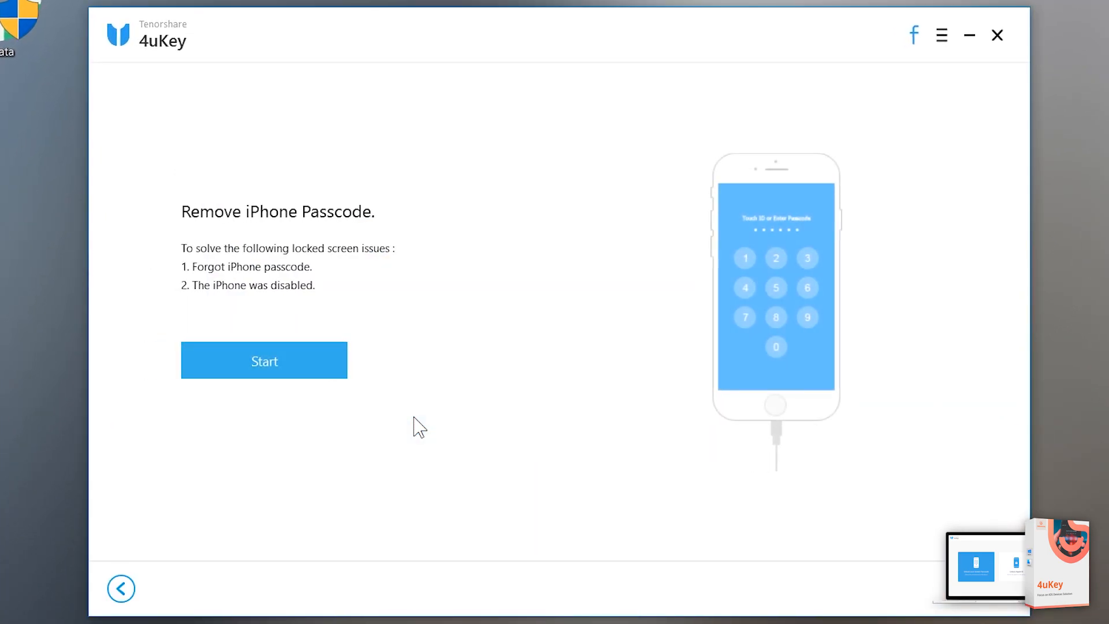
{"action": "mouse_move", "coordinate": [357, 314]}
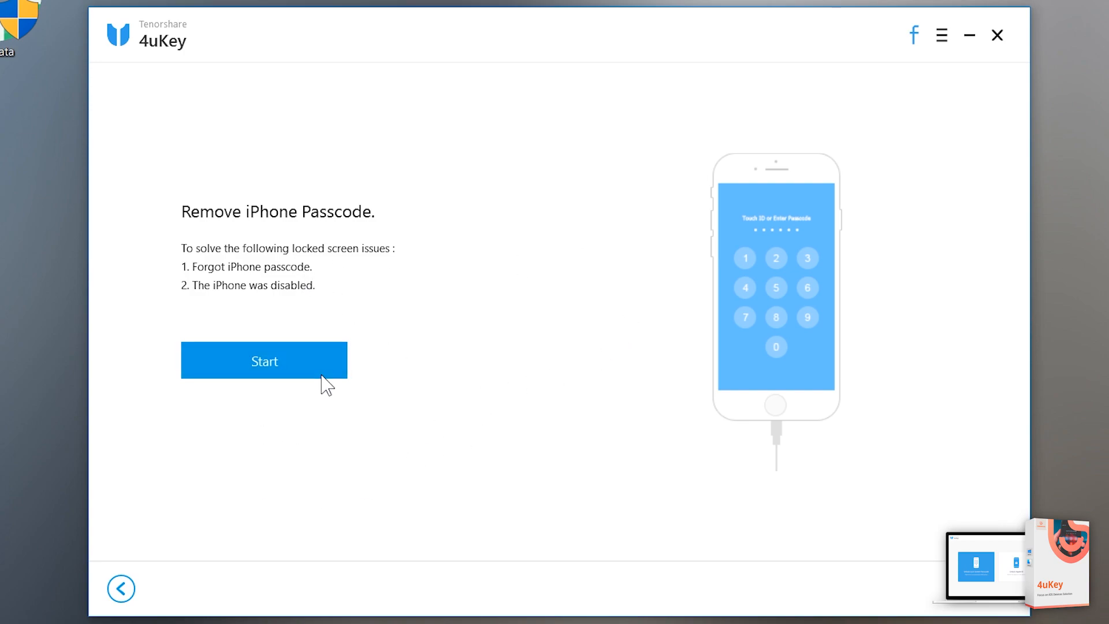
Start passcode removal and review recovery mode steps for iPhone 7 and iPhone 8 and above
{"action": "left_click", "coordinate": [265, 360]}
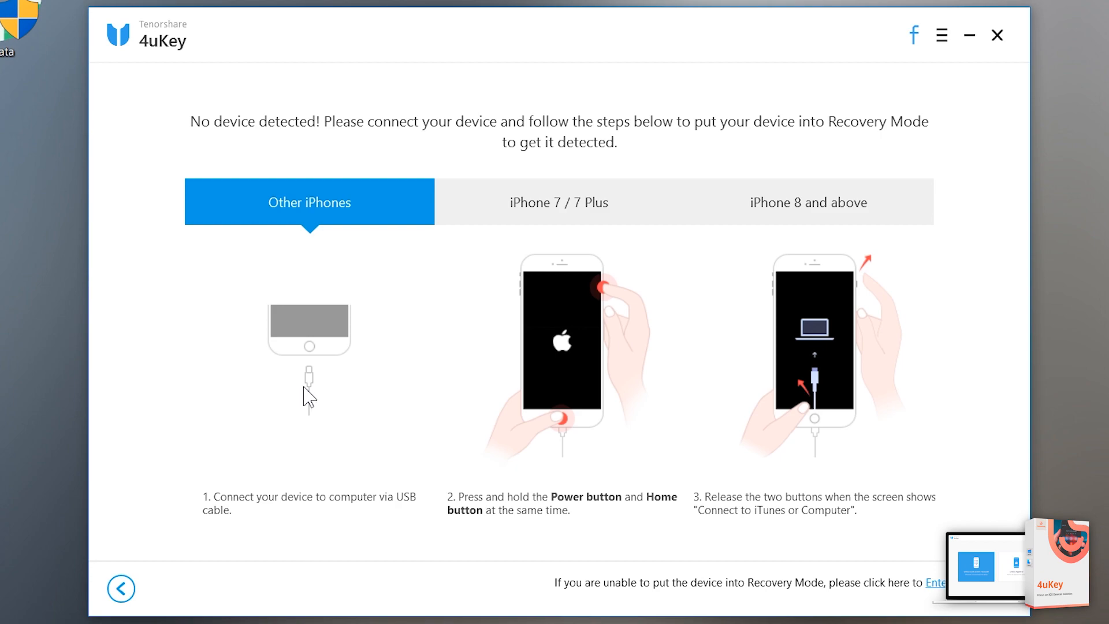
{"action": "mouse_move", "coordinate": [346, 368]}
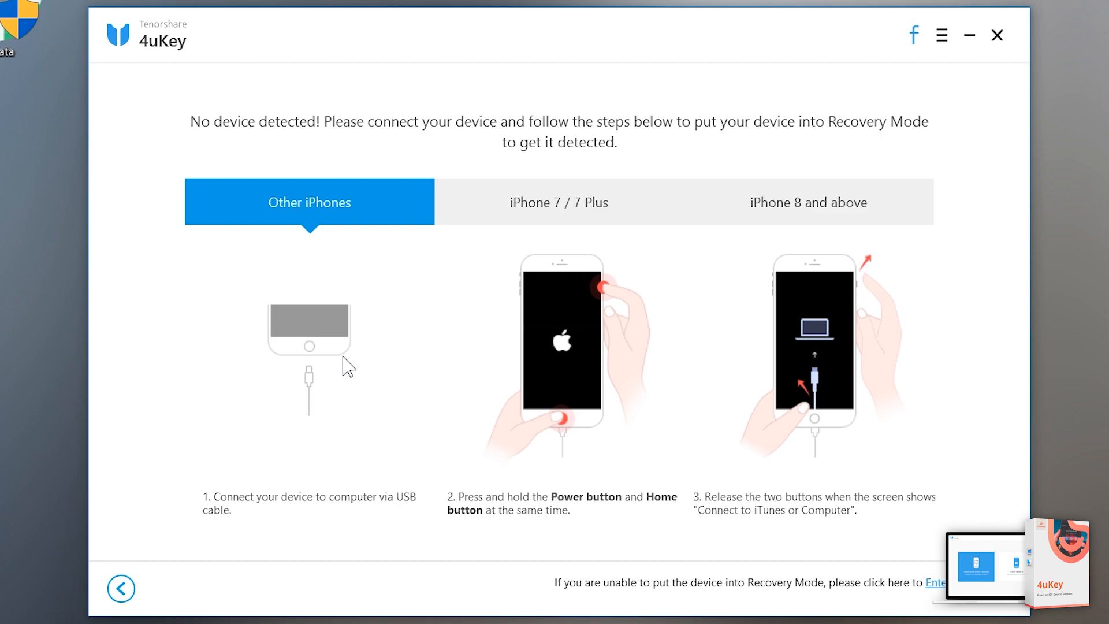
{"action": "mouse_move", "coordinate": [638, 208]}
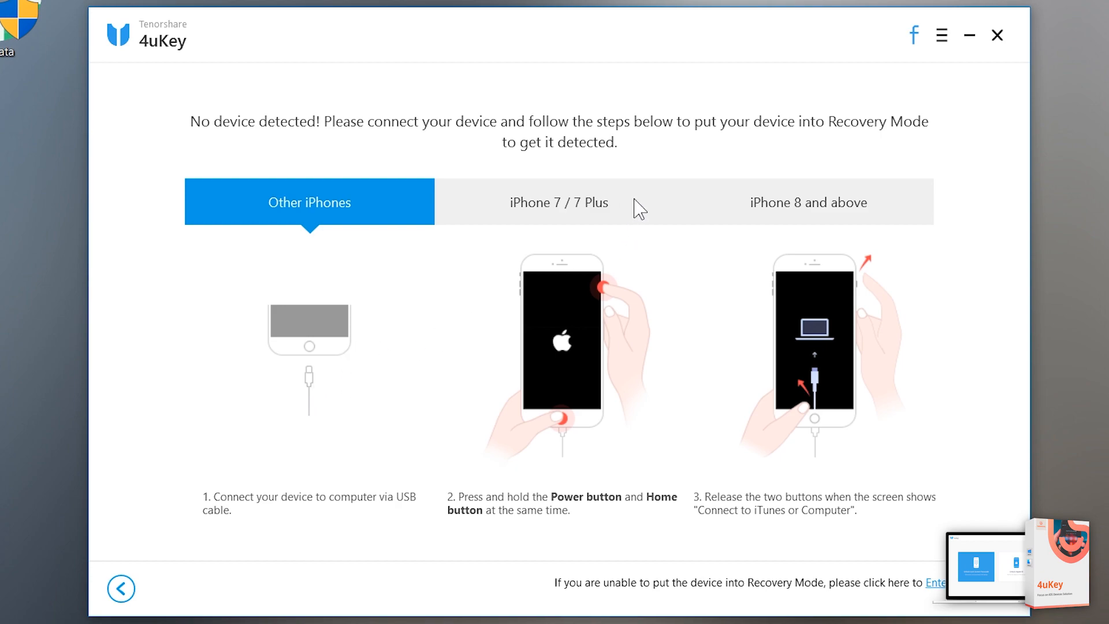
{"action": "left_click", "coordinate": [560, 202]}
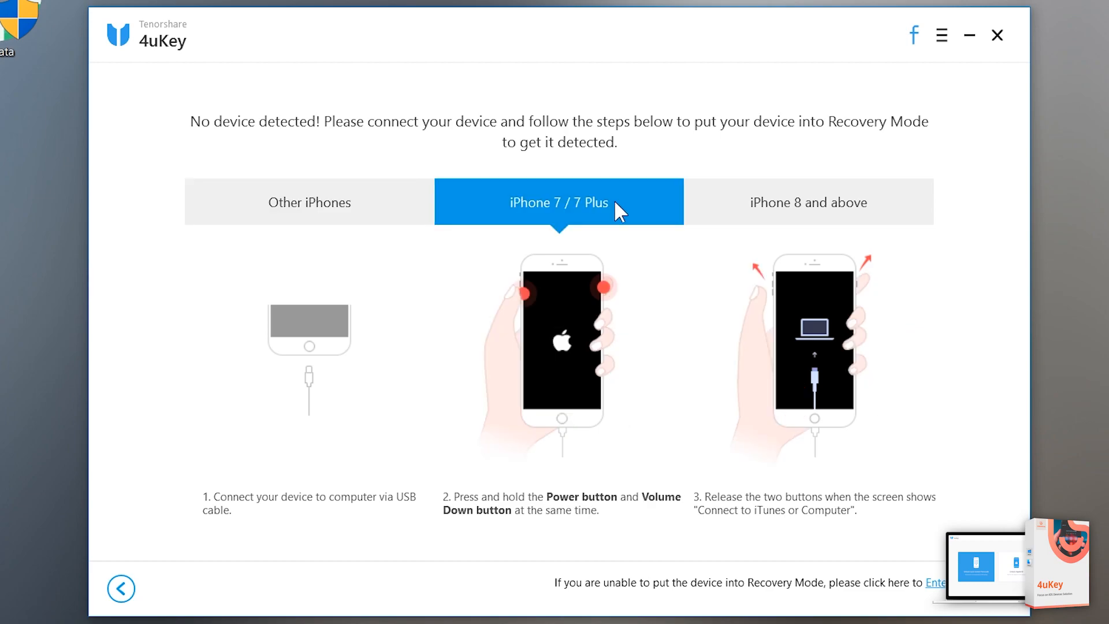
{"action": "left_click", "coordinate": [809, 201]}
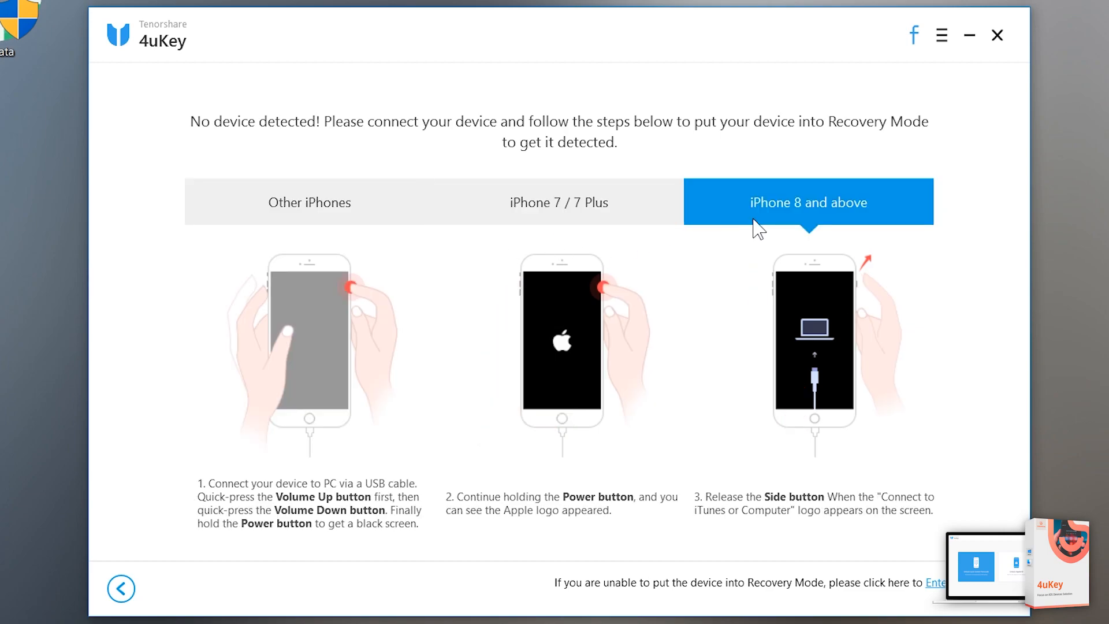
{"action": "mouse_move", "coordinate": [615, 429]}
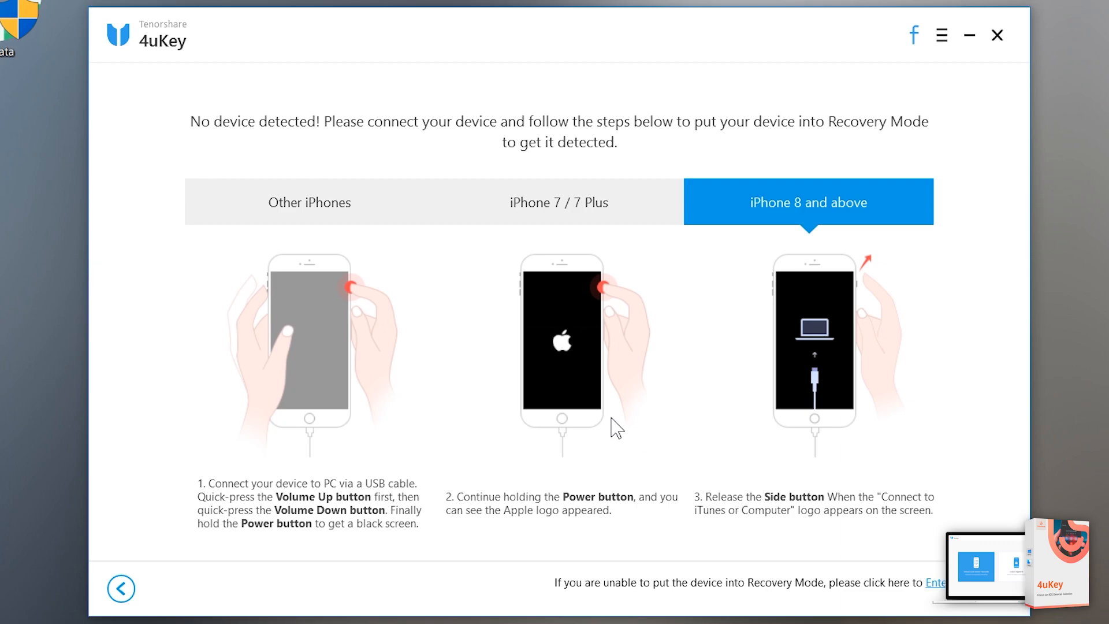
{"action": "mouse_move", "coordinate": [533, 352]}
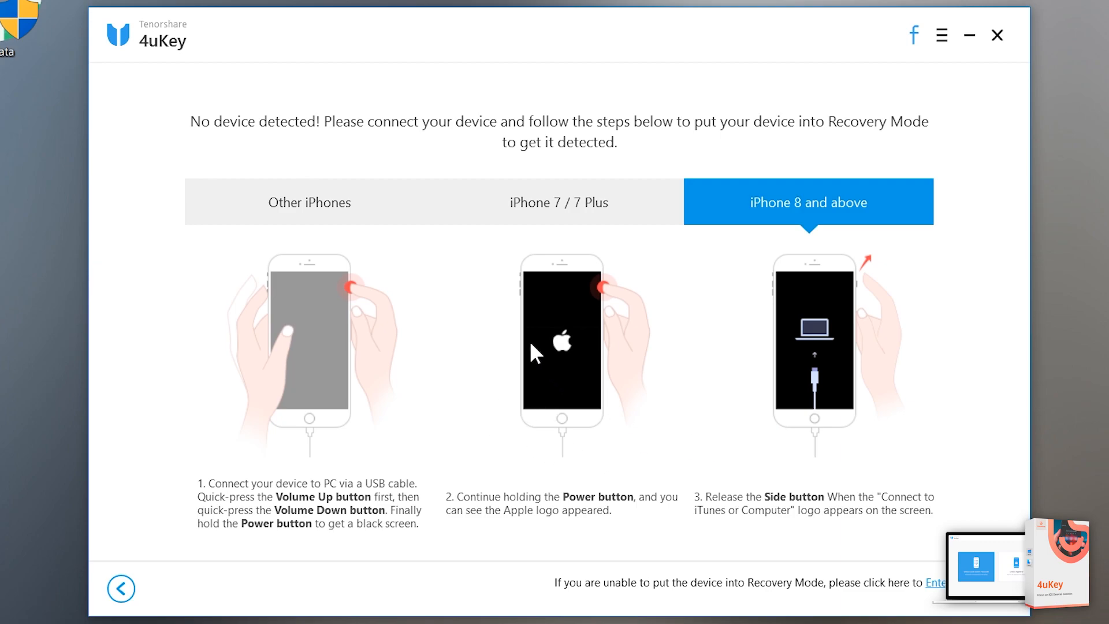
{"action": "left_click", "coordinate": [309, 201]}
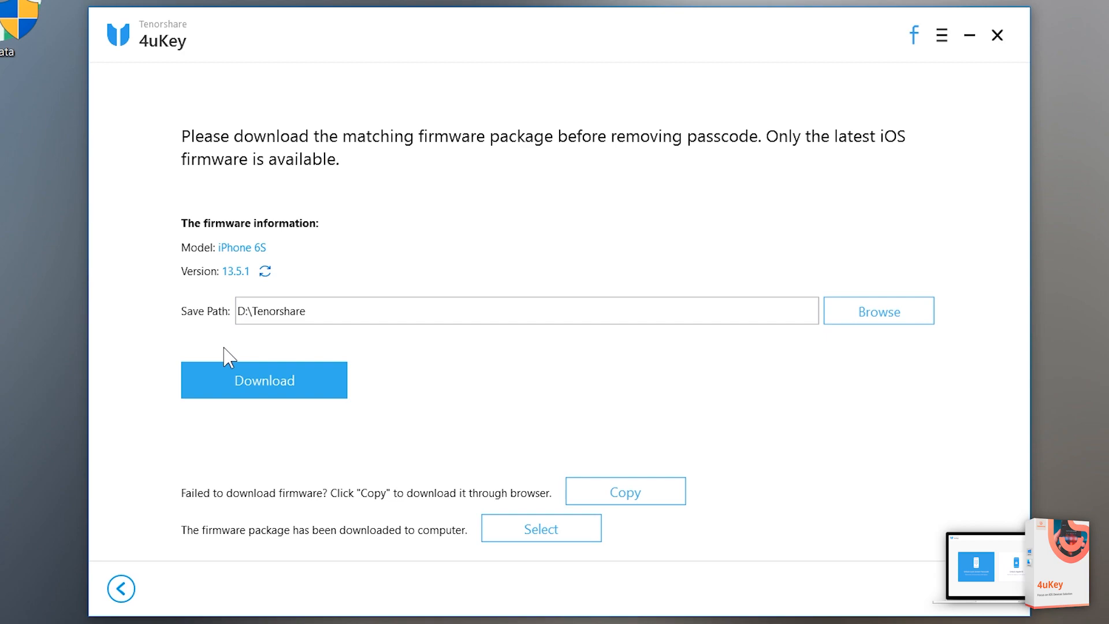
{"action": "mouse_move", "coordinate": [211, 330]}
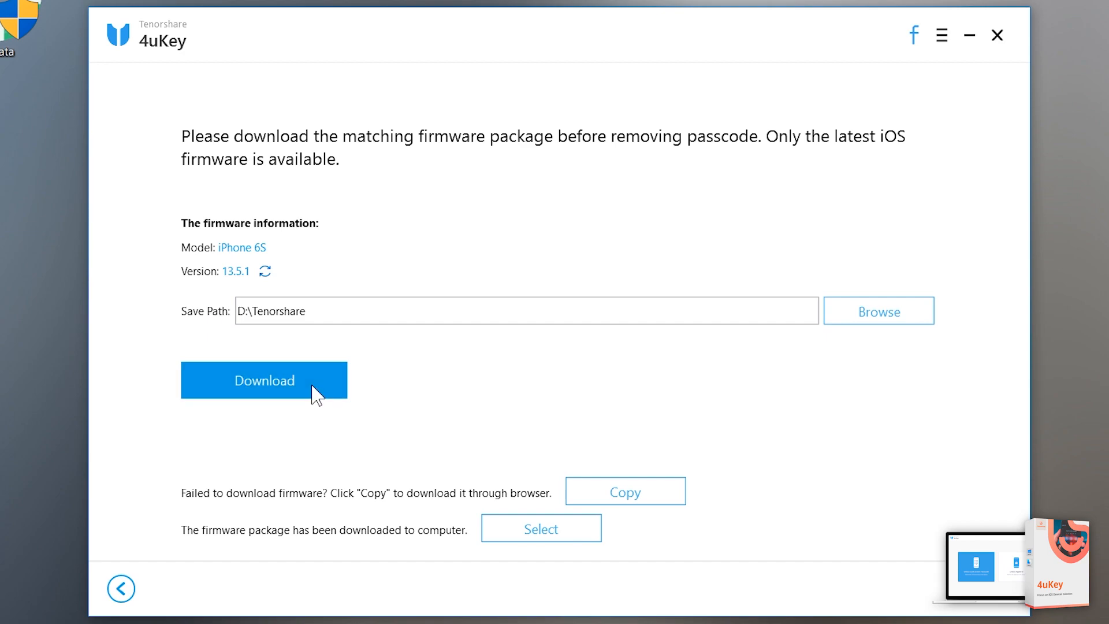
{"action": "left_click", "coordinate": [264, 380]}
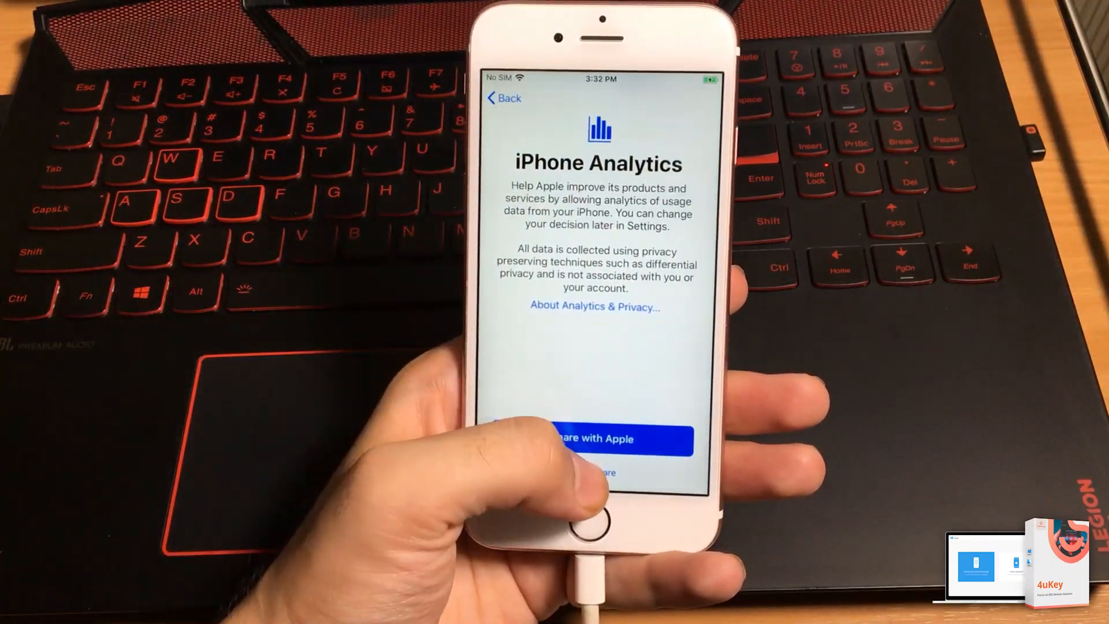
Finish the iPhone Analytics setup screen so the unlocked phone reaches its home screen
{"action": "left_click", "coordinate": [593, 439]}
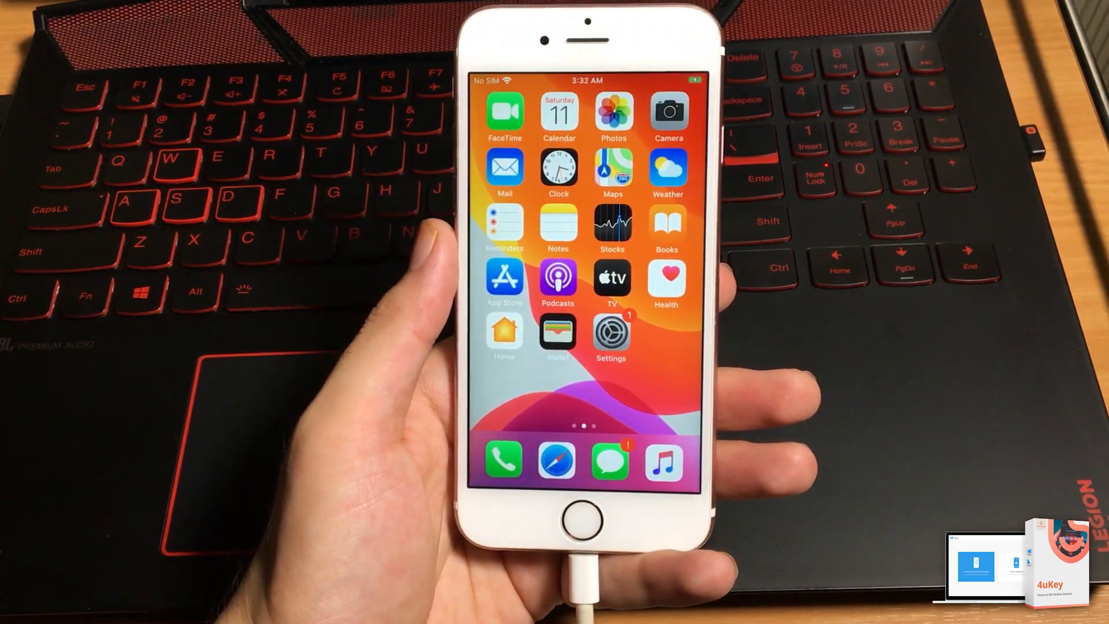